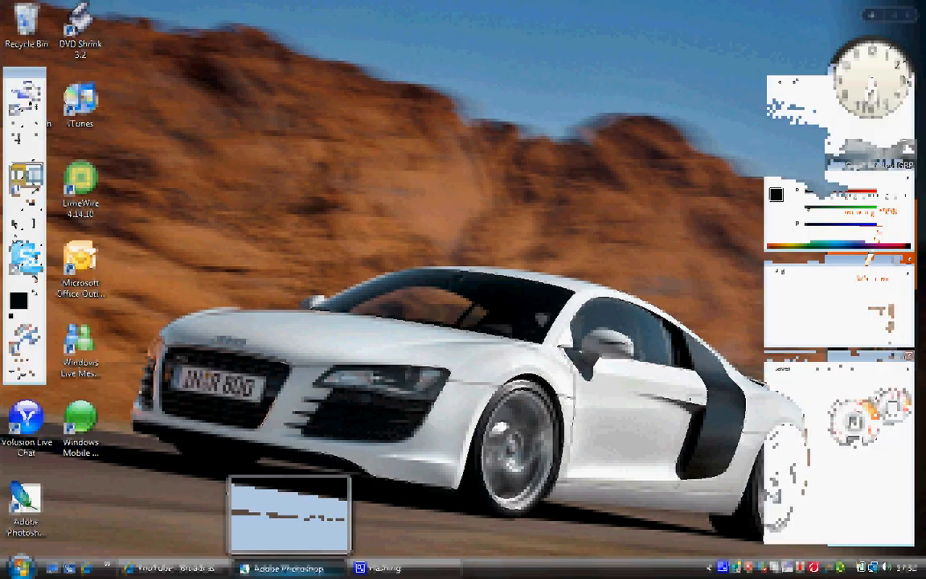
Restore the Adobe Photoshop window from the taskbar to show its empty workspace
click(287, 568)
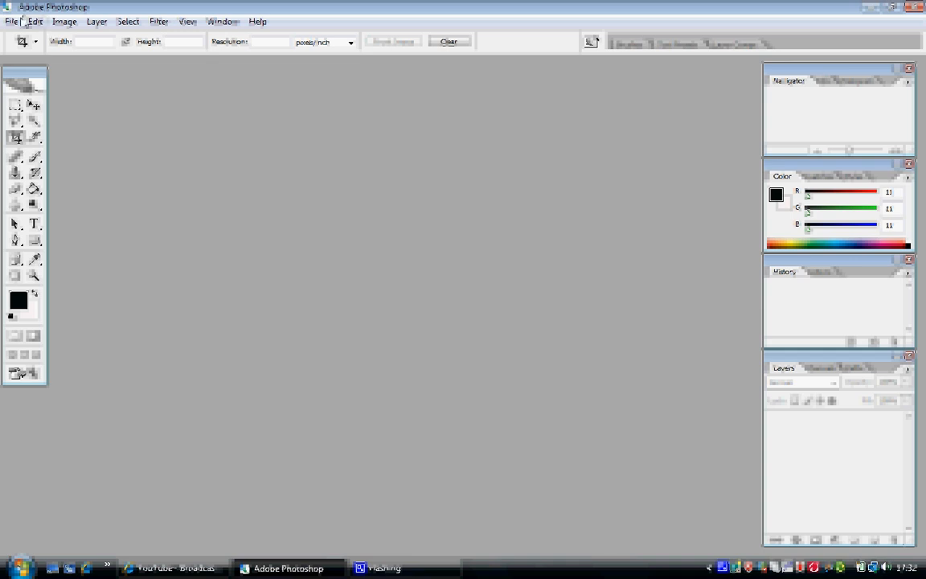
Start a new document from the File menu, to be named 'blank' at 1024 x 768
click(12, 21)
text(blank)
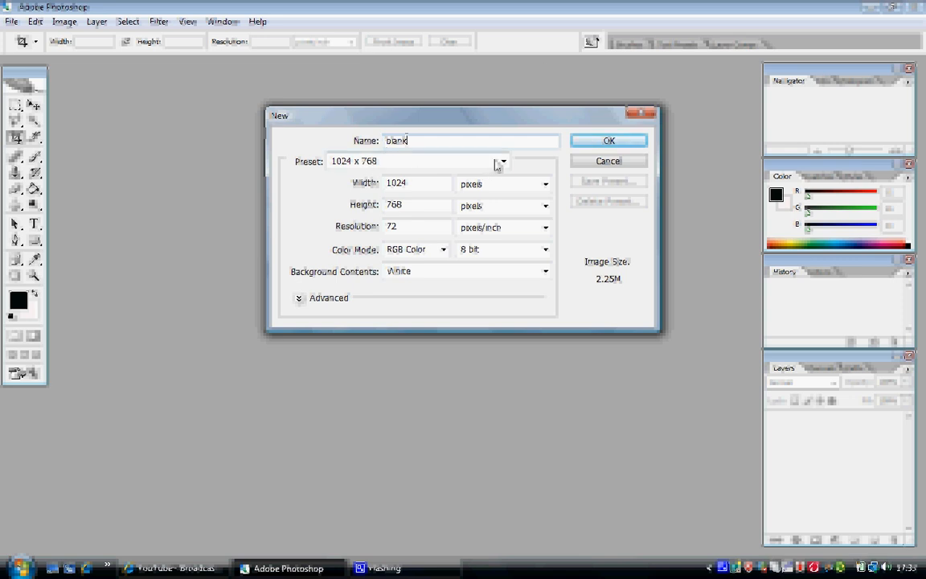
click(503, 161)
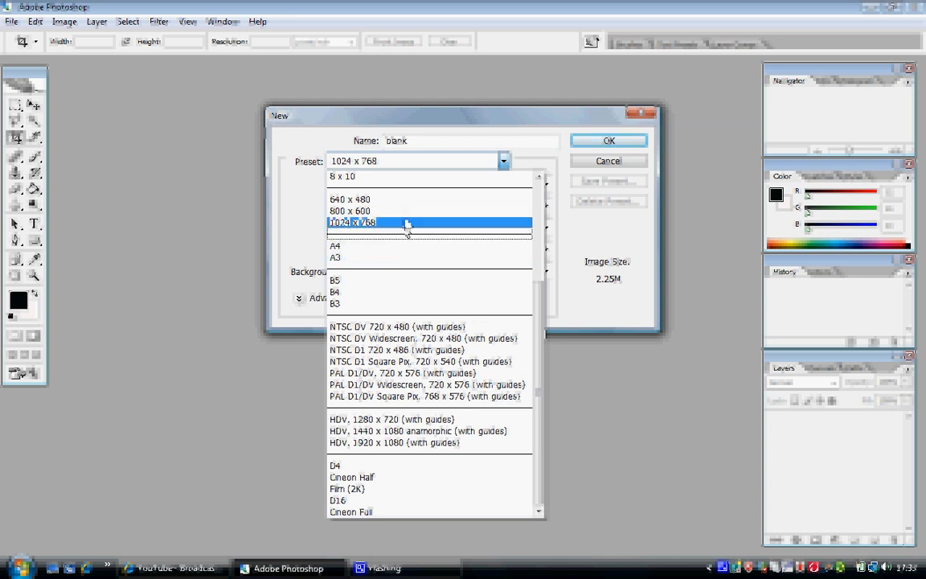
click(351, 222)
text(200)
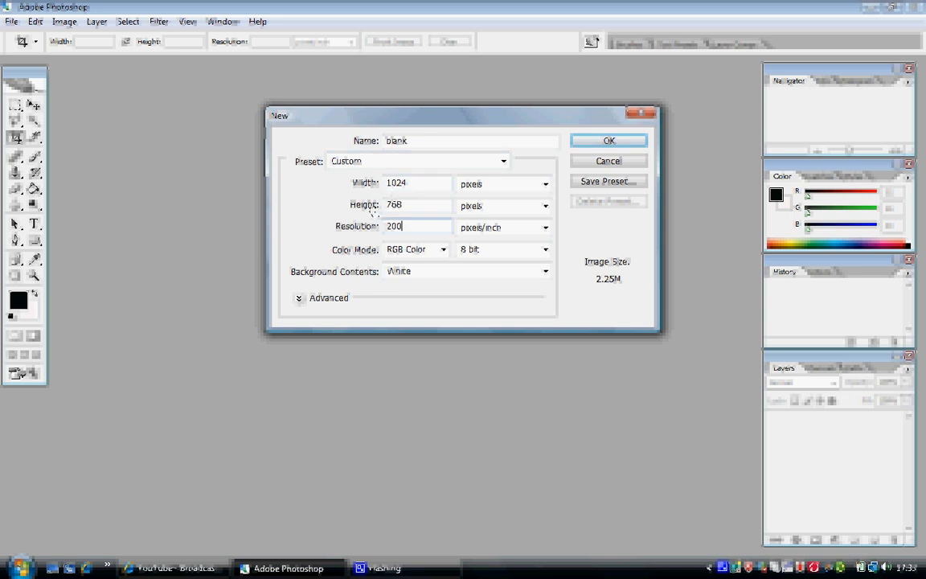
Confirm the new 'blank' document settings at 200 pixels per inch to create it
click(609, 140)
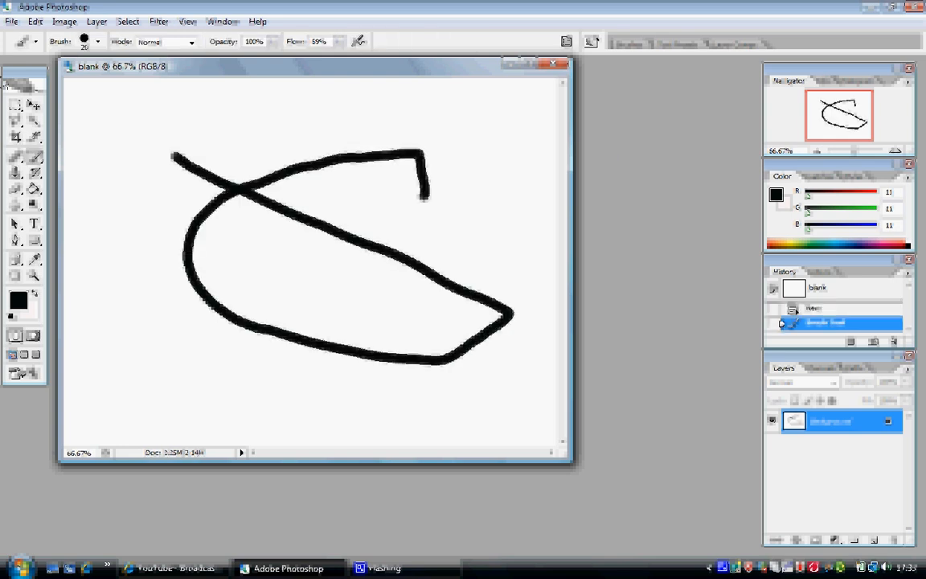
mouse_move(536, 89)
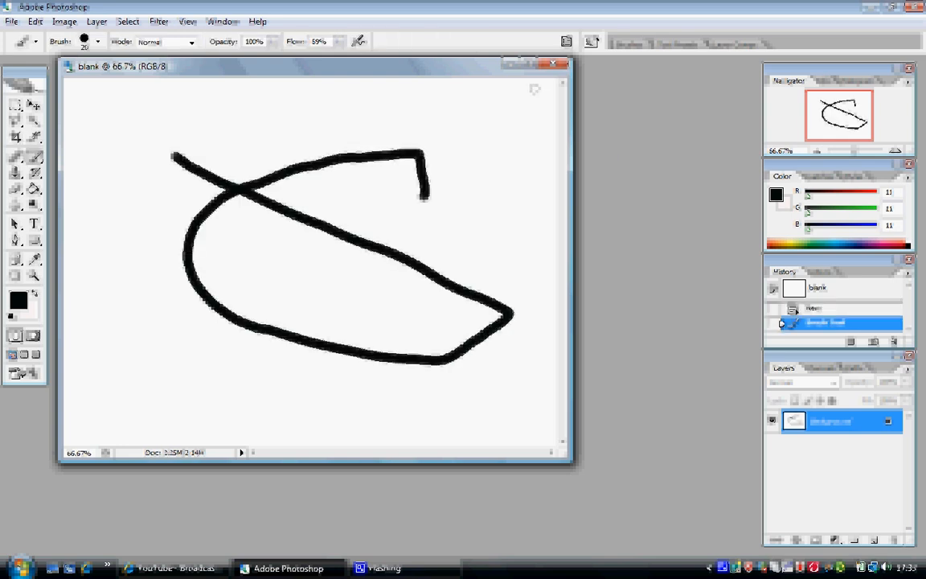